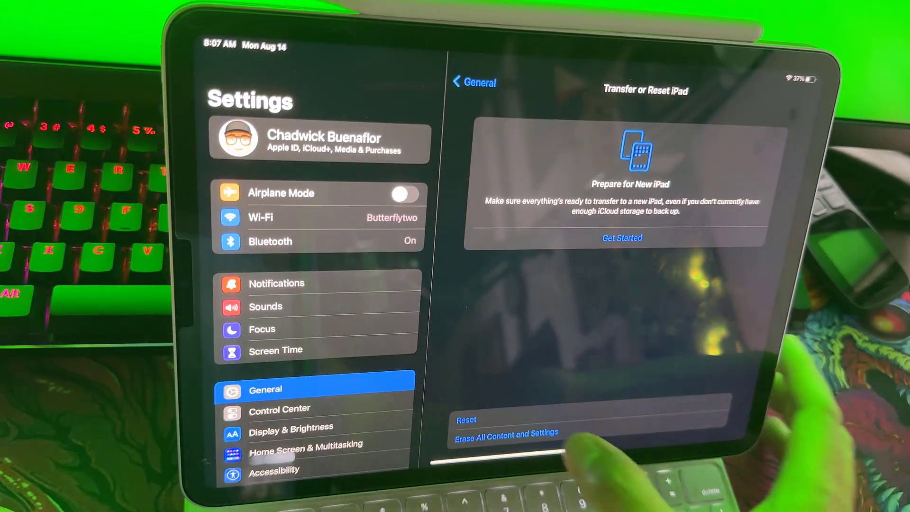
Start Erase All Content and Settings to reach the Erase This iPad summary screen.
left_click(504, 432)
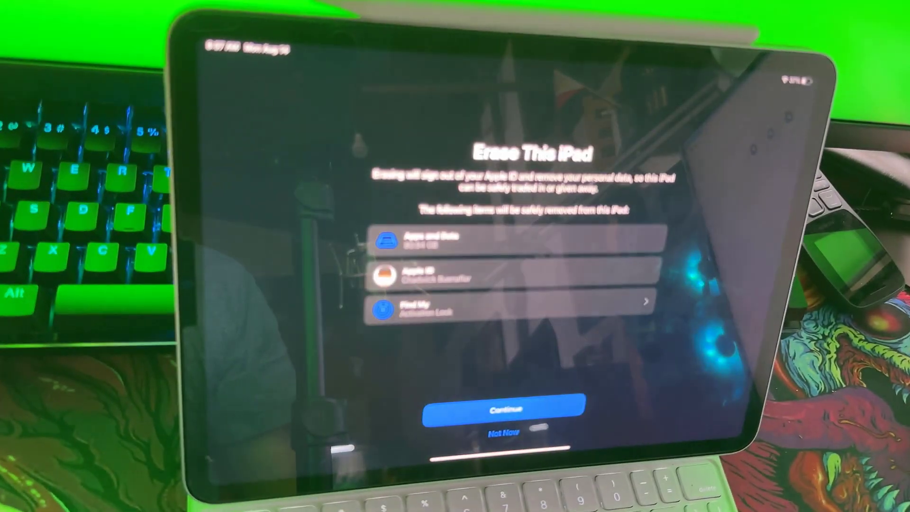